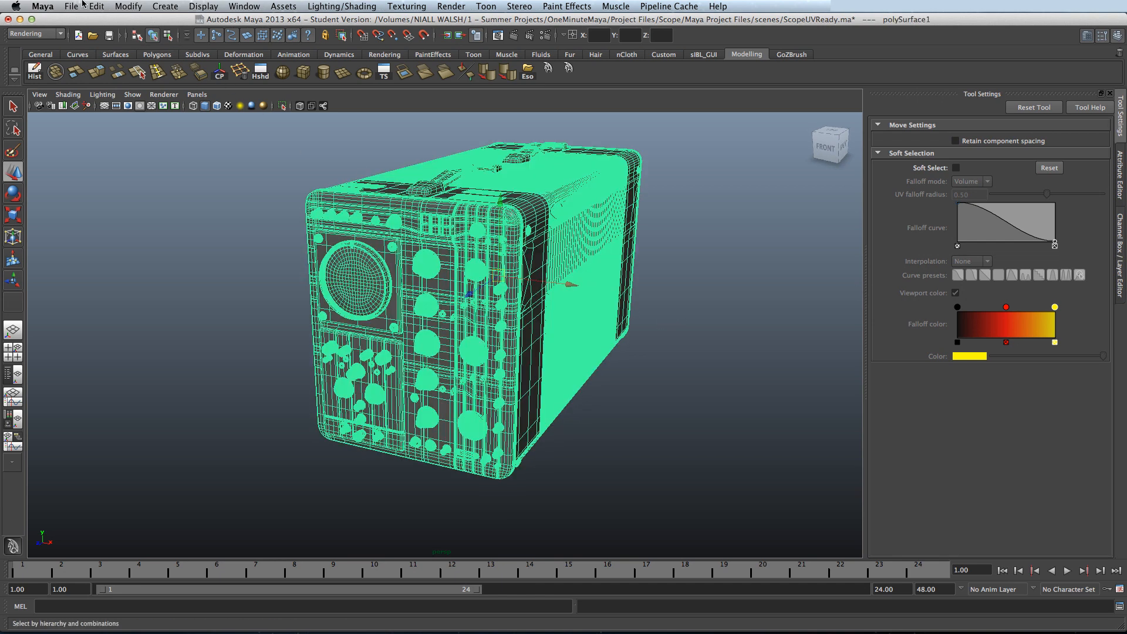
Step: Load objExport.bundle with Auto load in the Plug-in Manager, then open Export Selection options
click(71, 6)
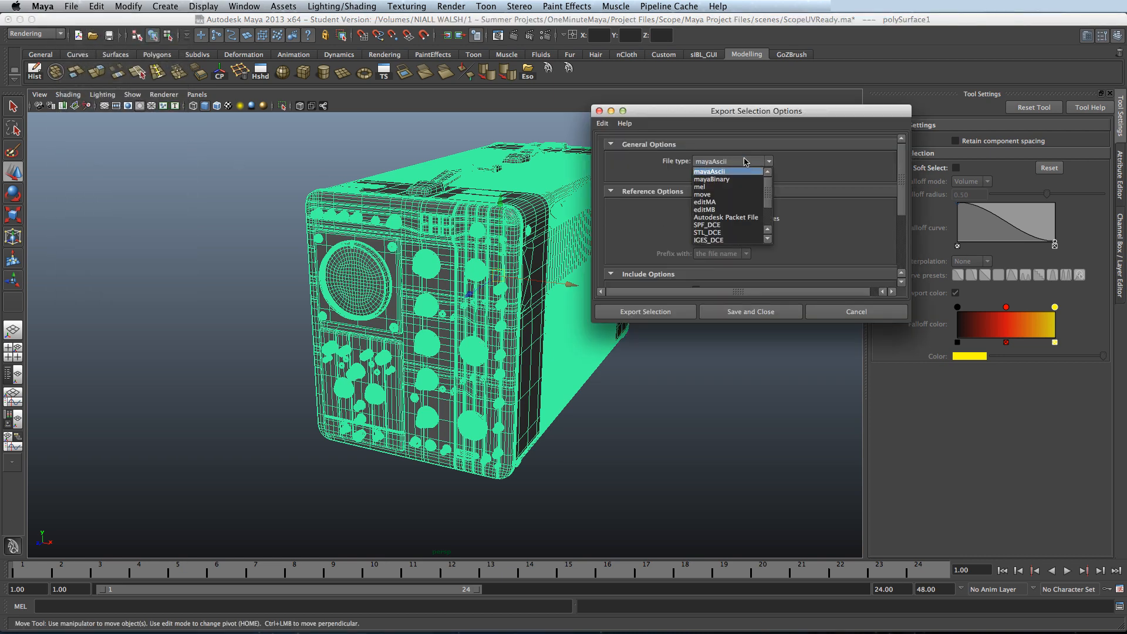
mouse_move(712, 179)
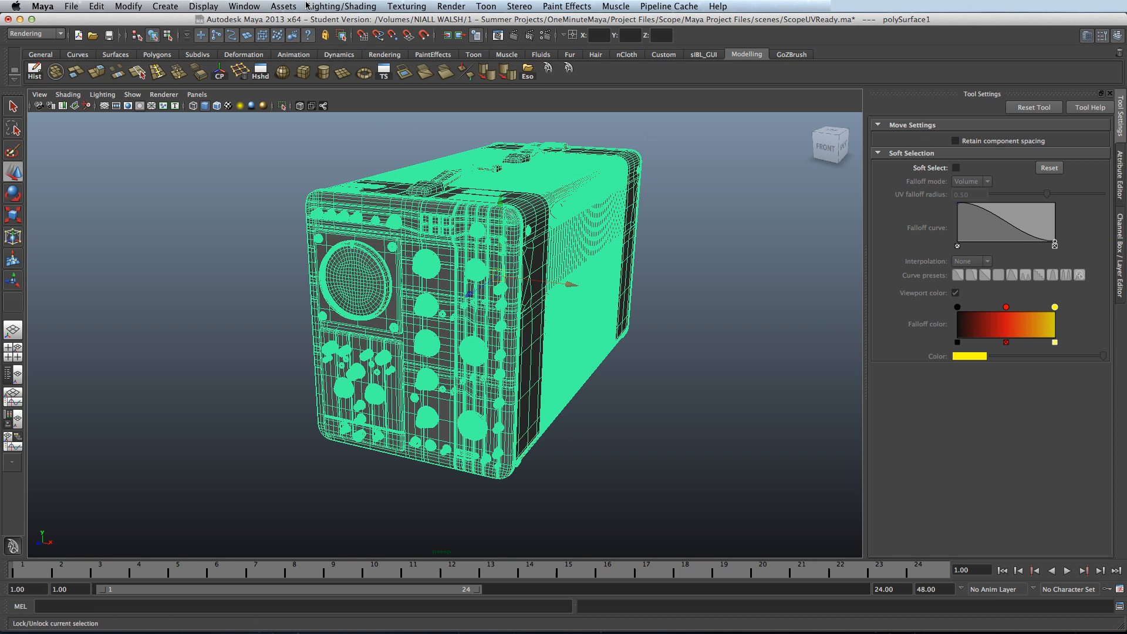
drag(560, 287, 654, 314)
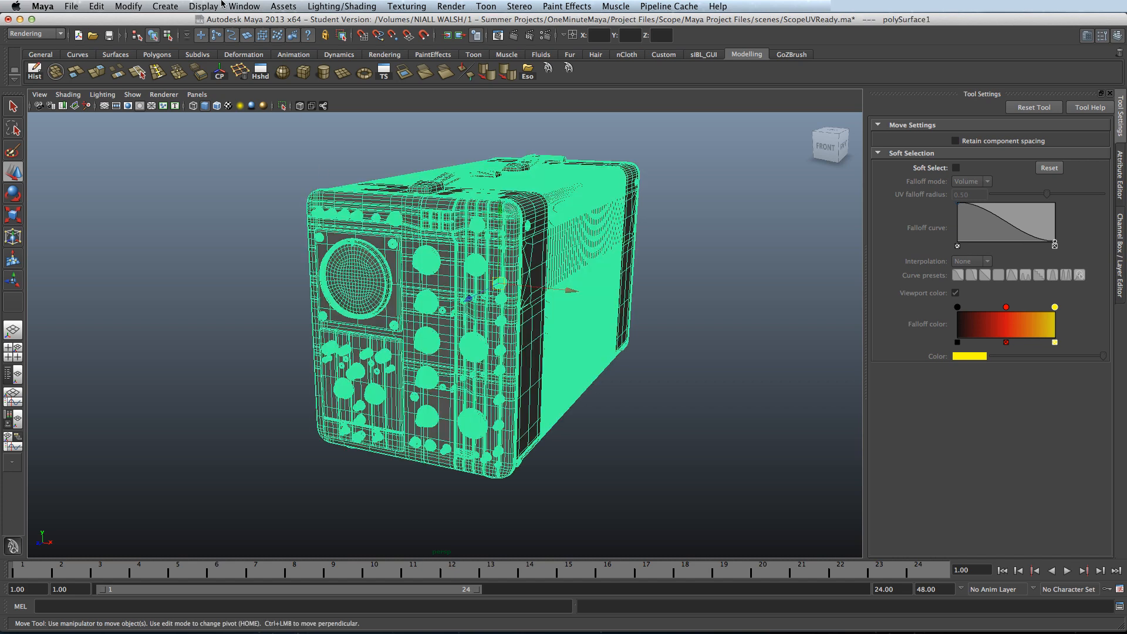
click(244, 5)
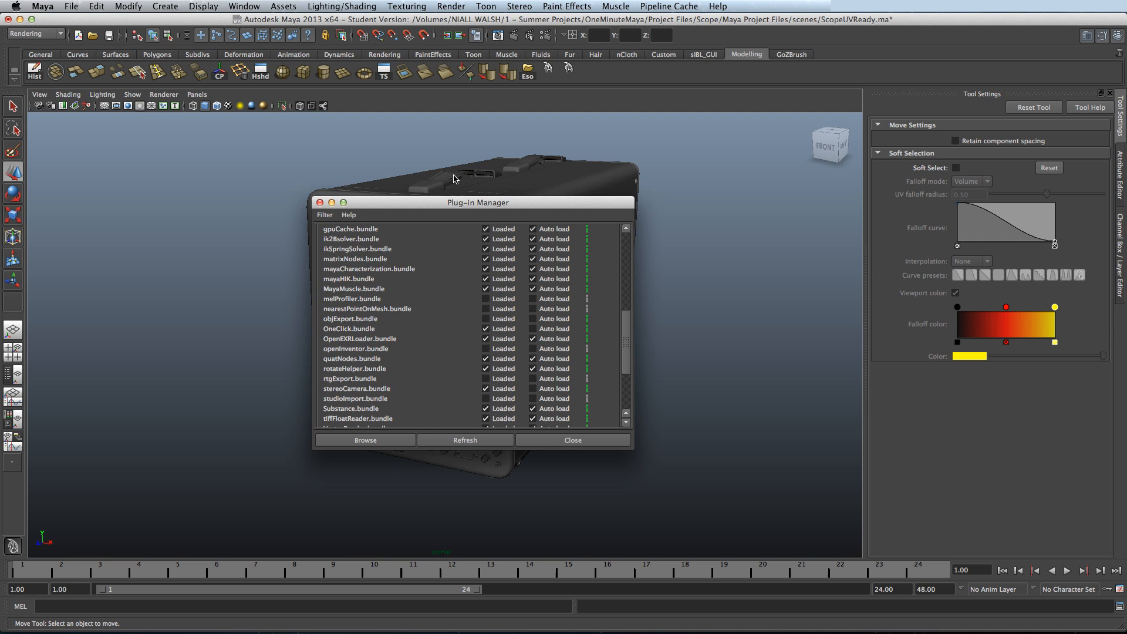
mouse_move(406, 337)
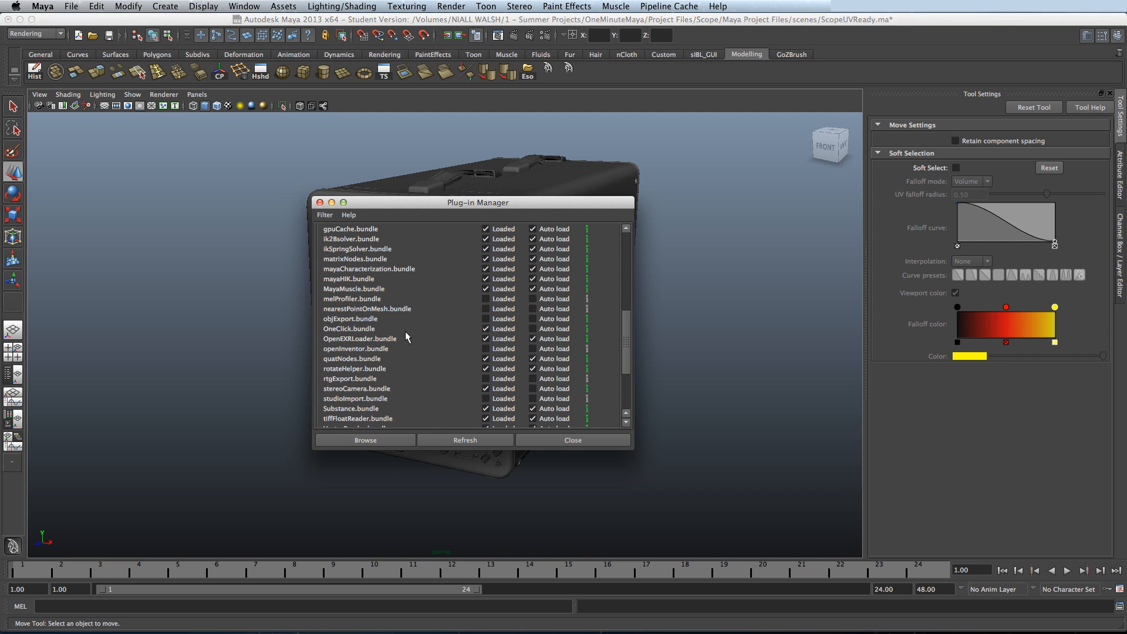
mouse_move(327, 327)
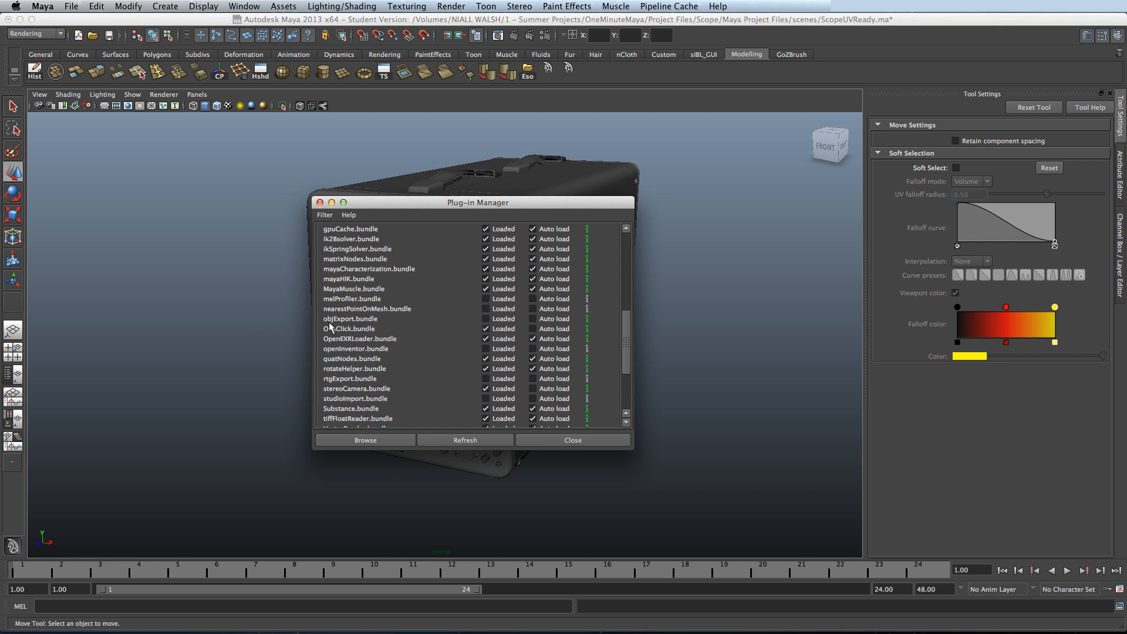
mouse_move(374, 322)
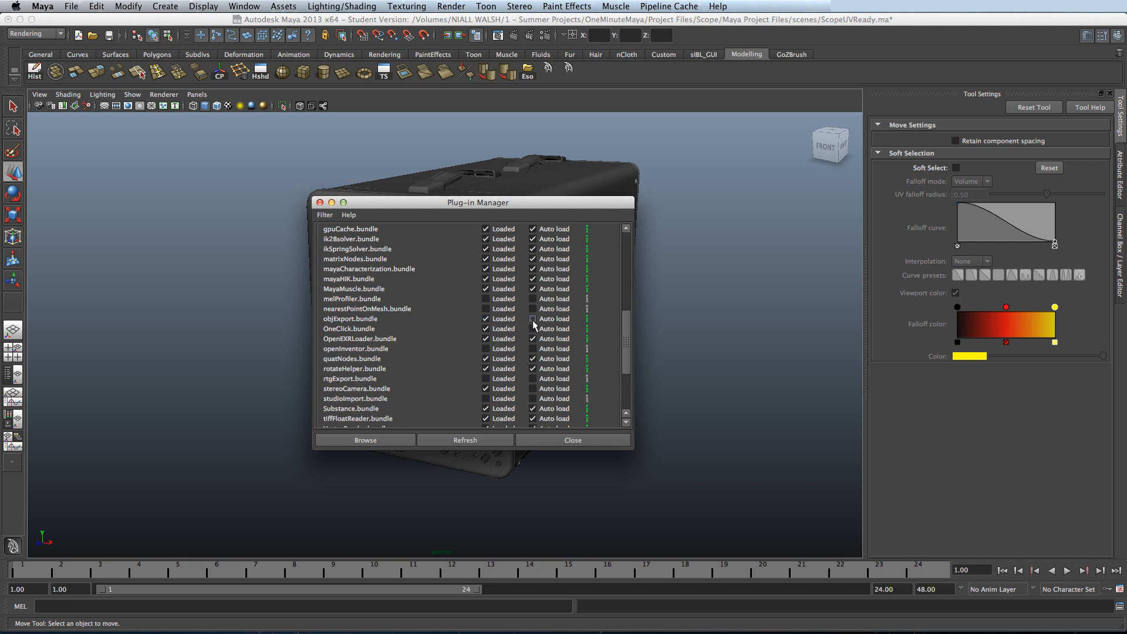
mouse_move(438, 419)
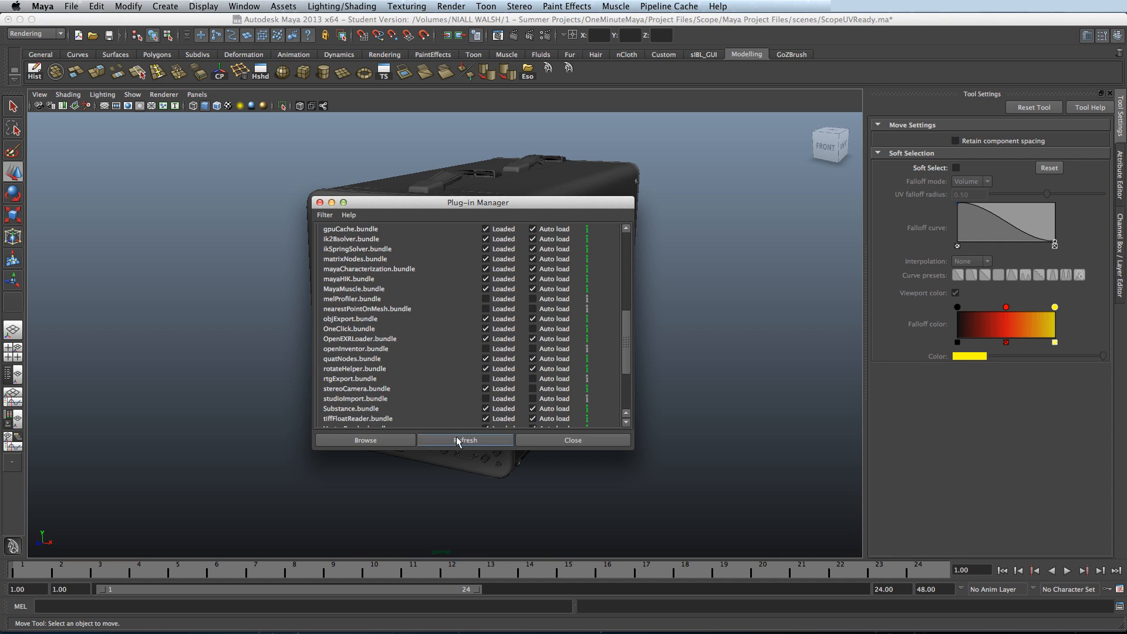
click(572, 440)
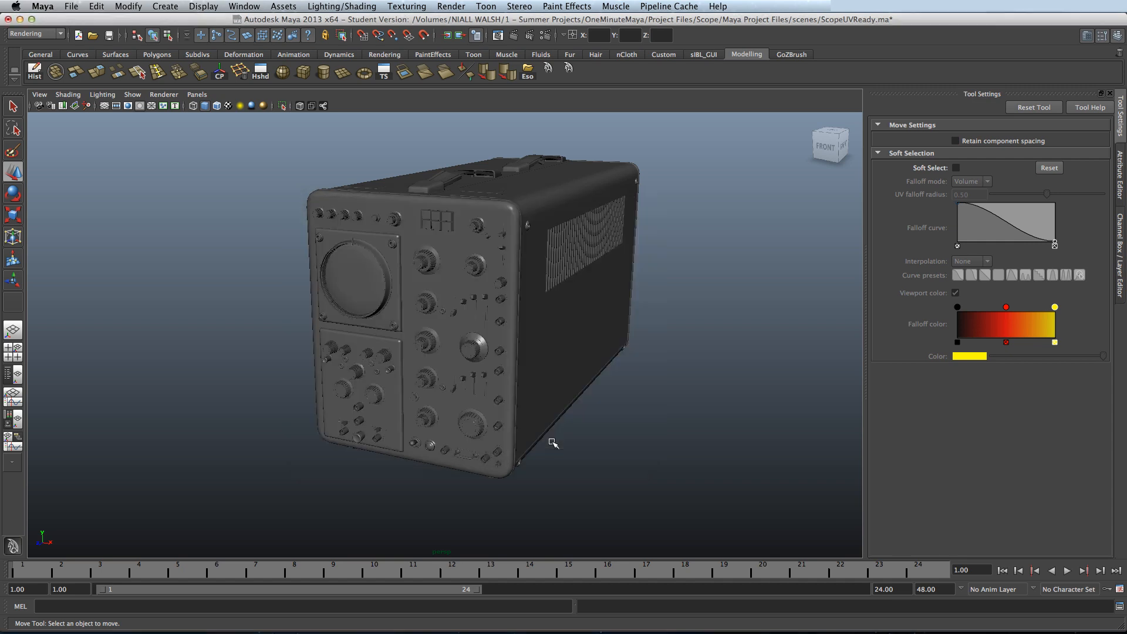
click(71, 7)
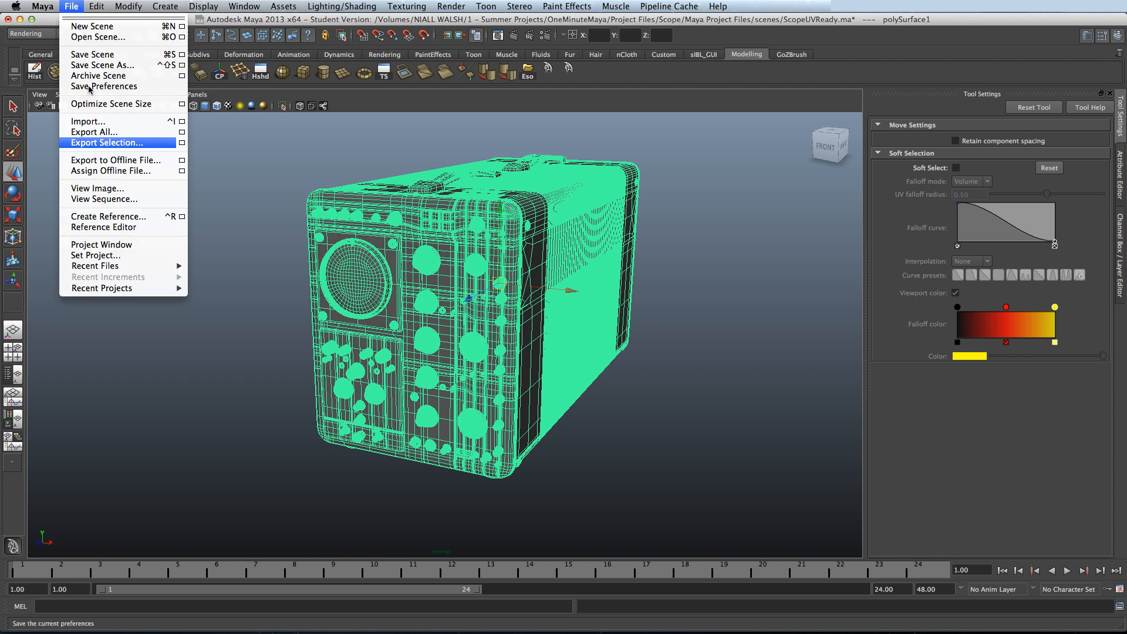
mouse_move(181, 143)
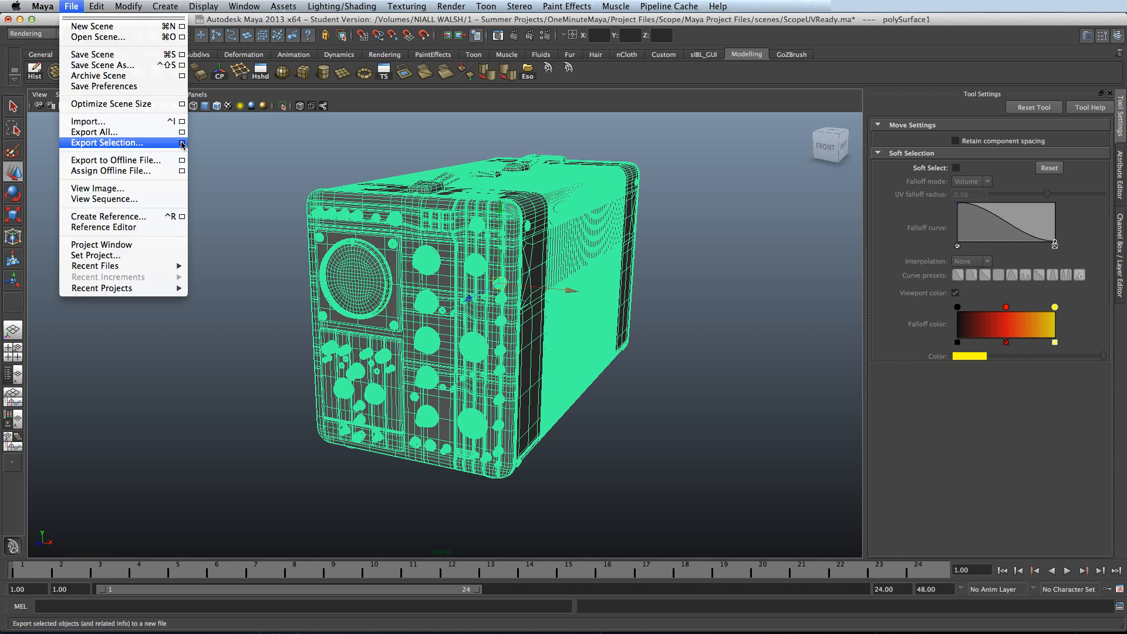
click(106, 142)
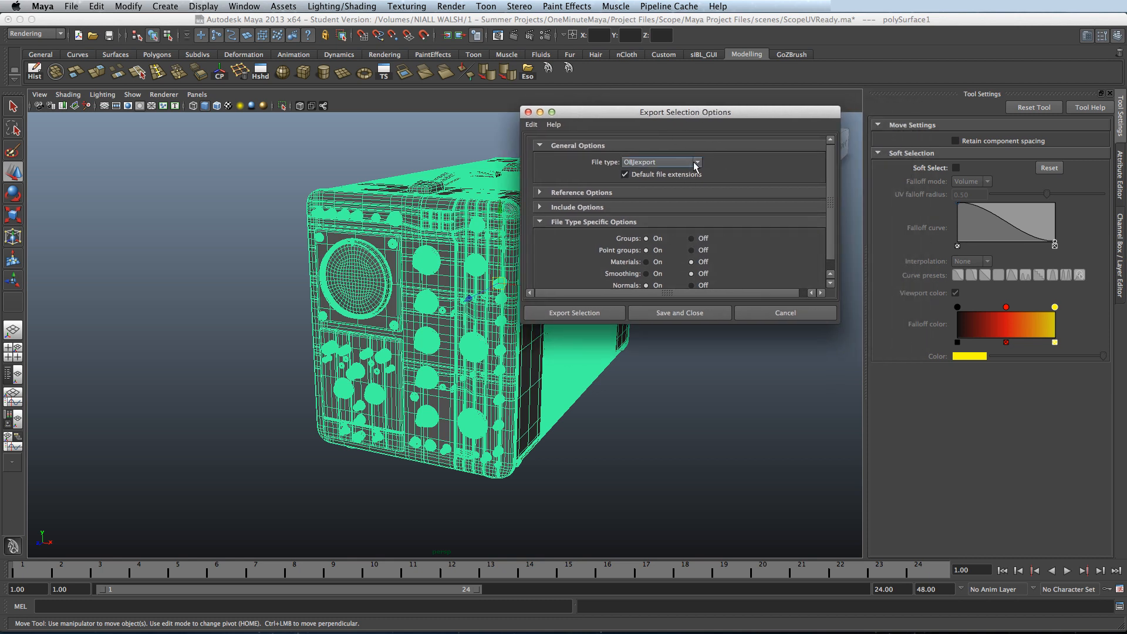
Step: Choose OBJexport as the export file type and continue to the Export Selection browser
click(694, 162)
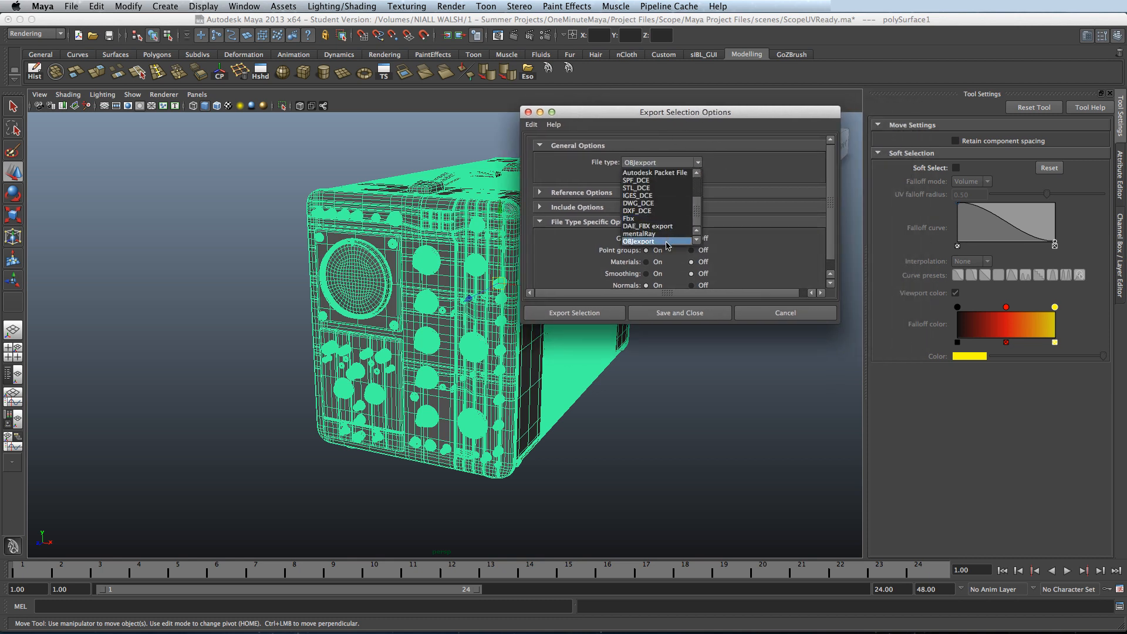
click(638, 241)
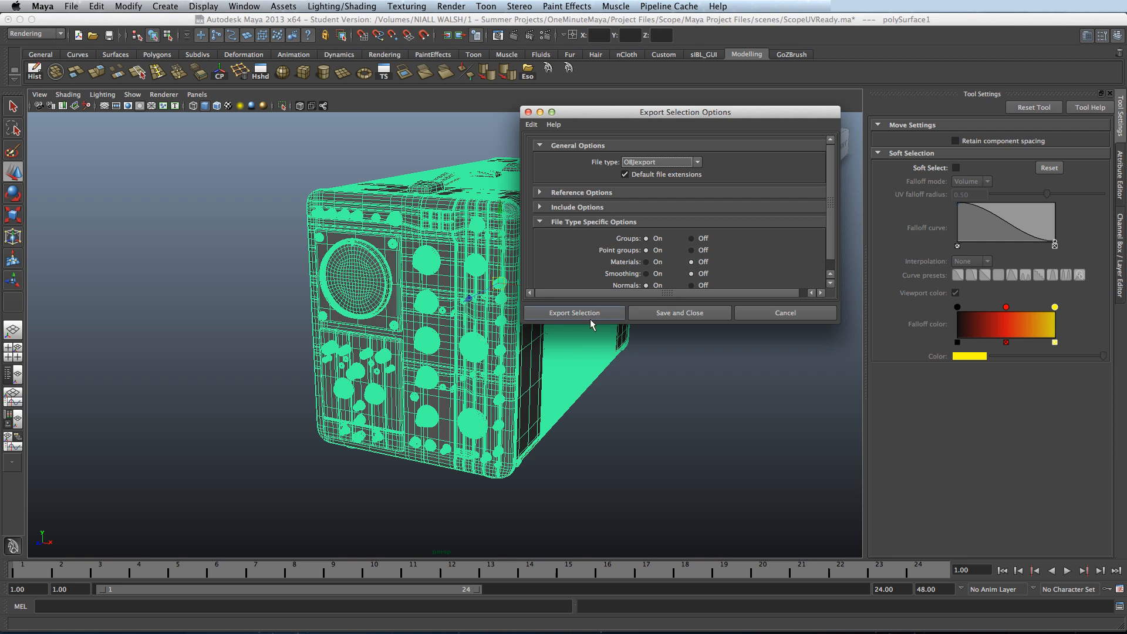
click(573, 313)
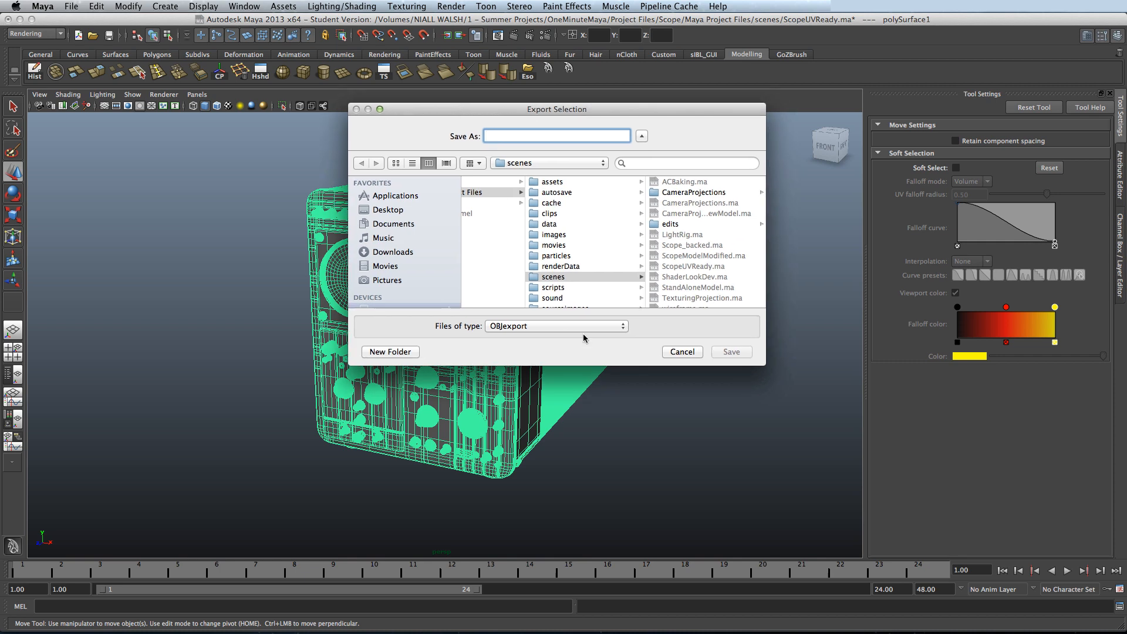
Step: Cancel the Export Selection file browser to return to the oscilloscope model
click(681, 352)
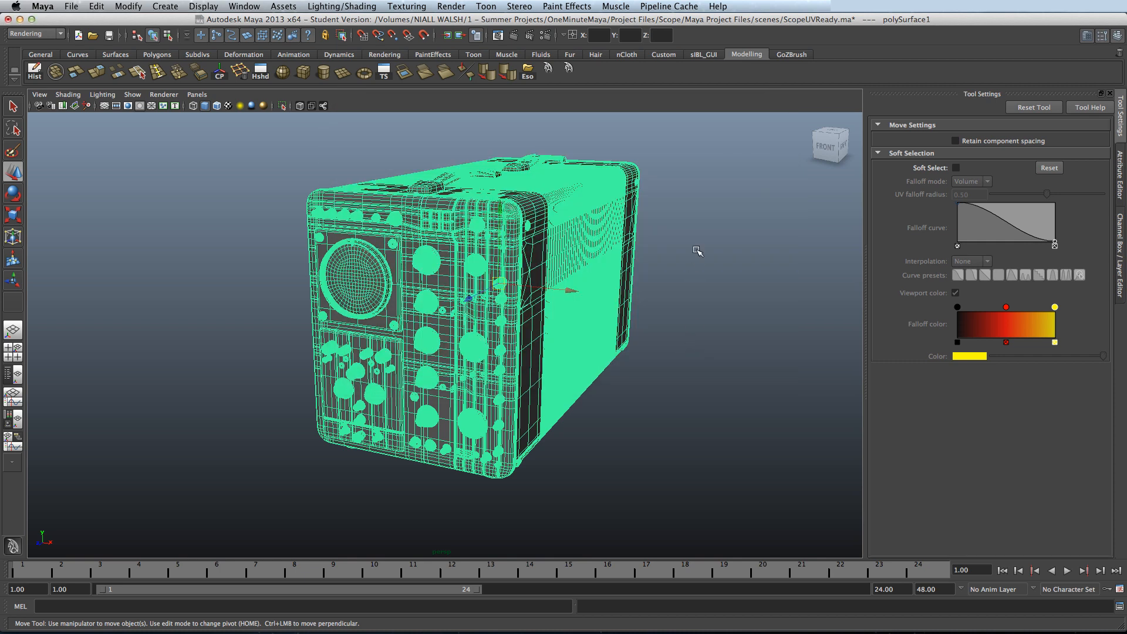